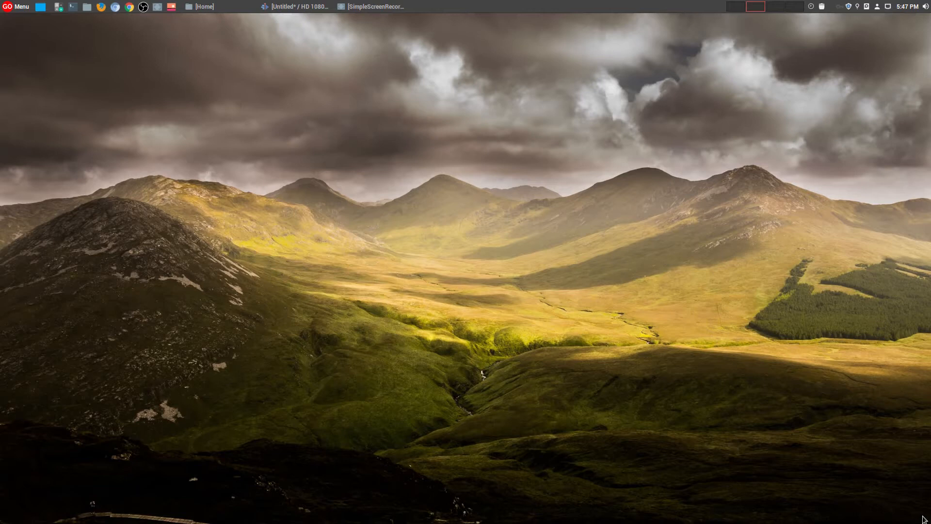
pyautogui.moveTo(300, 13)
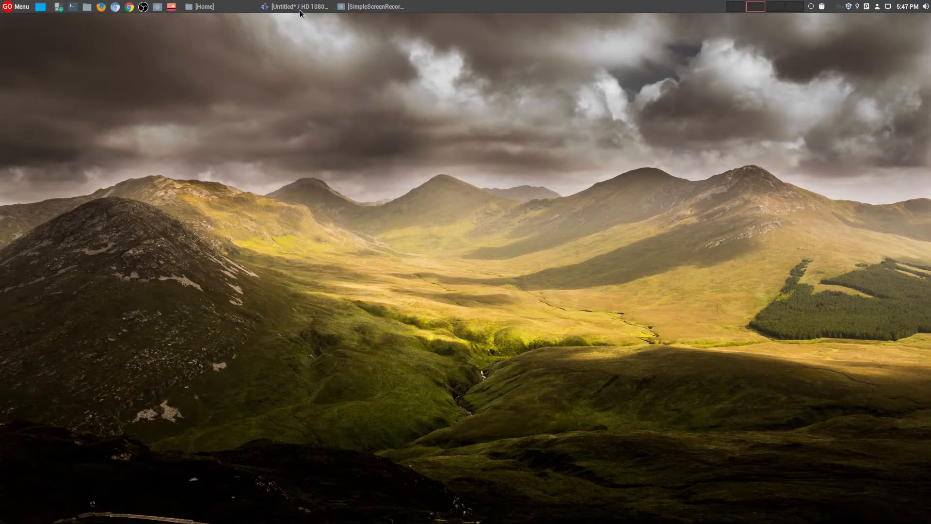
# Step: Extract the game clip's audio as a 48000 Hz WAV with 'Audio' in its name
pyautogui.click(299, 6)
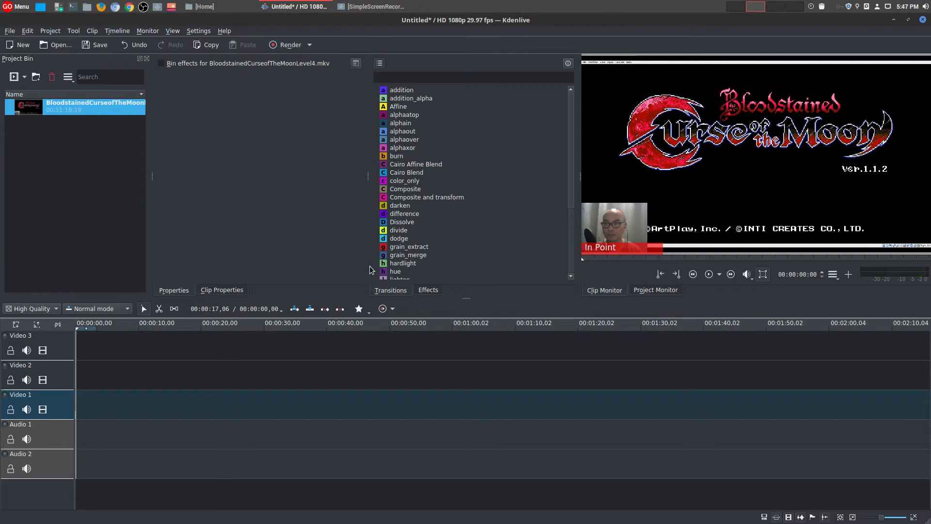
pyautogui.moveTo(95, 106)
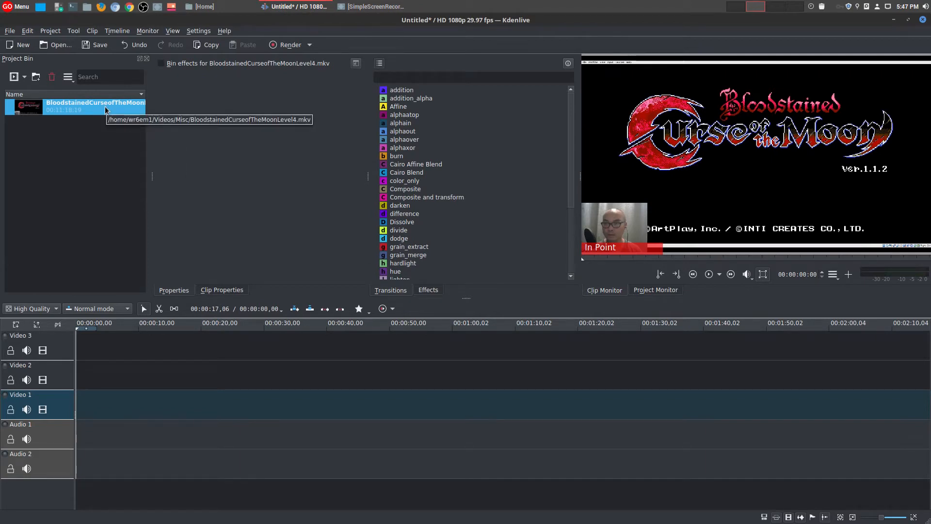
pyautogui.rightClick(95, 106)
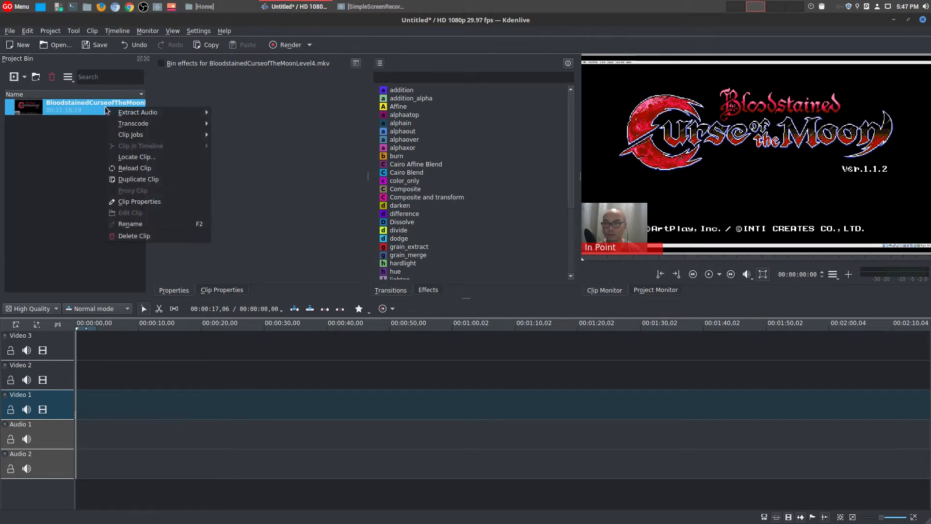
pyautogui.moveTo(137, 112)
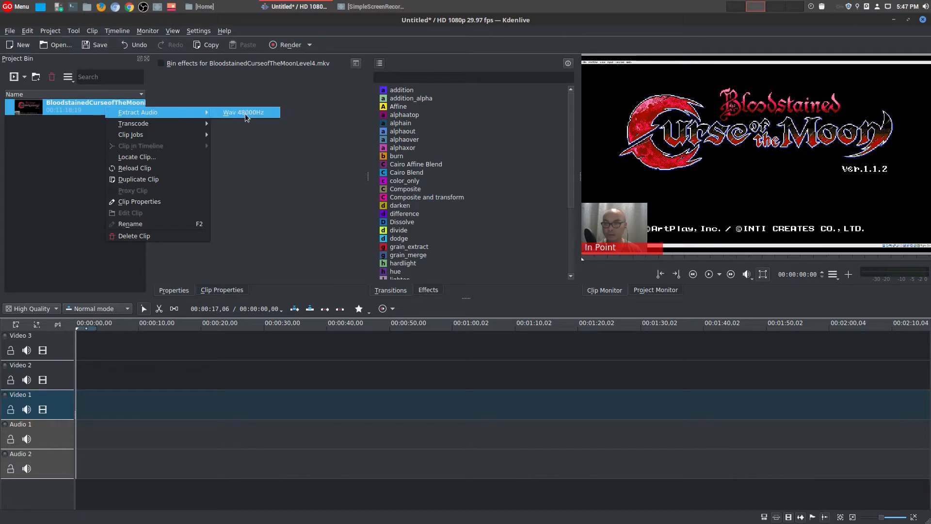
pyautogui.click(243, 112)
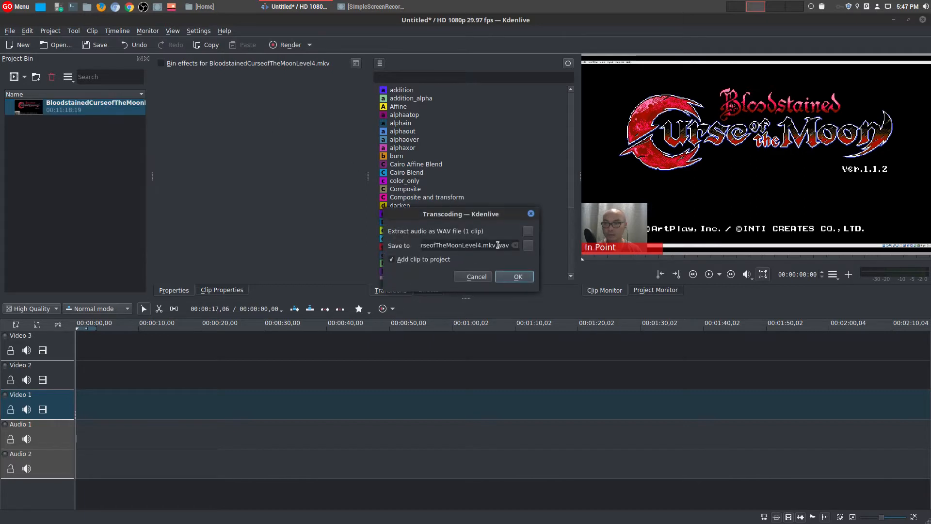
pyautogui.click(466, 245)
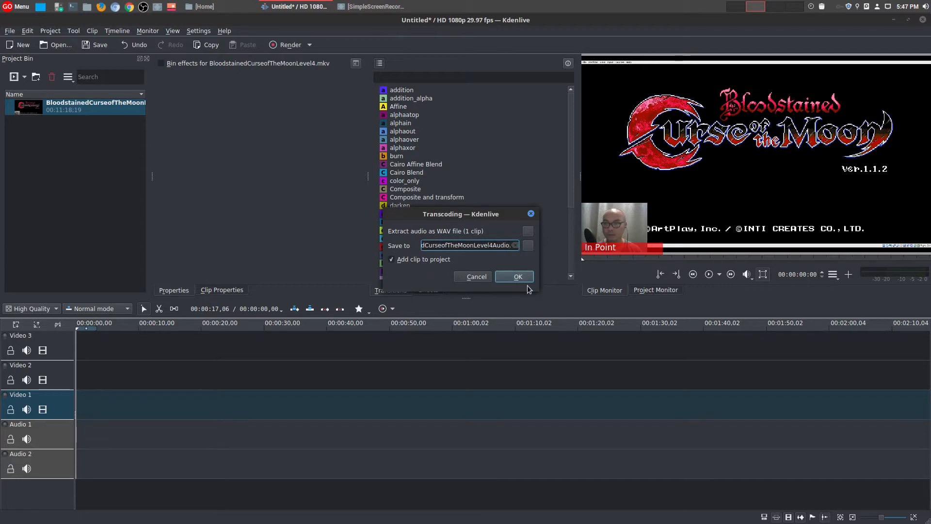
pyautogui.click(513, 276)
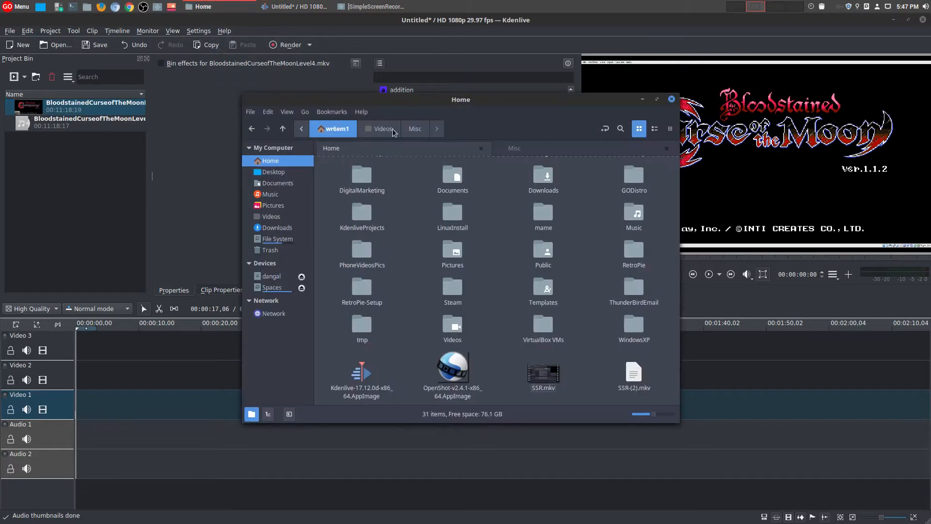
# Step: Open BloodstainedCurseoftheMoonLevel4Audio.wav from Videos/Misc in Audacity
pyautogui.click(415, 128)
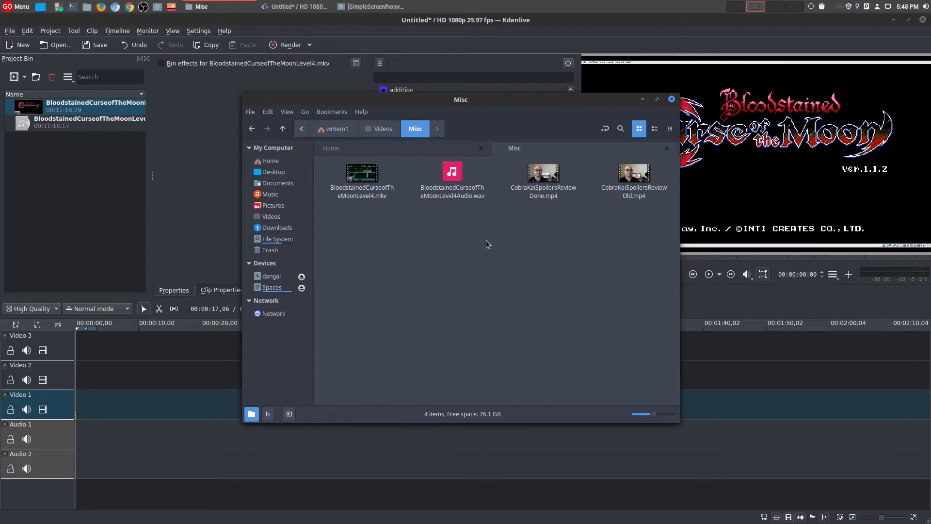
pyautogui.moveTo(457, 217)
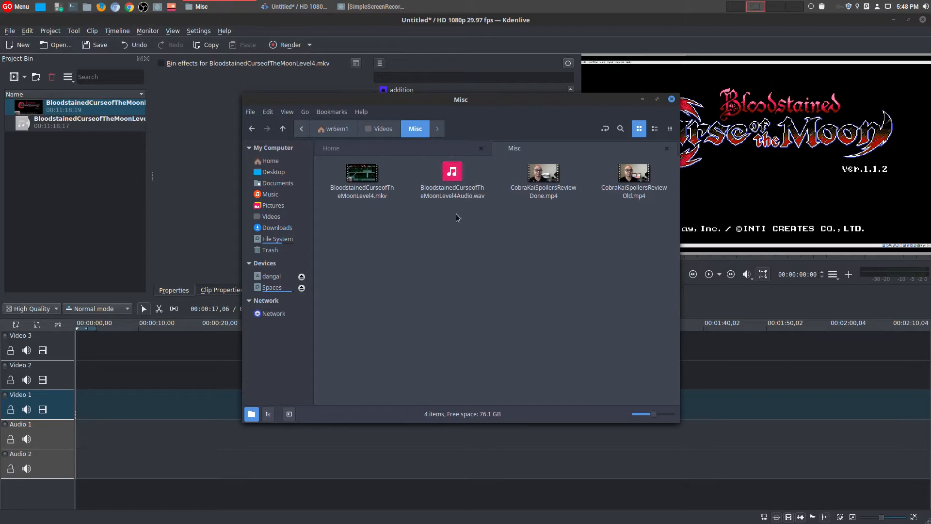
pyautogui.rightClick(452, 178)
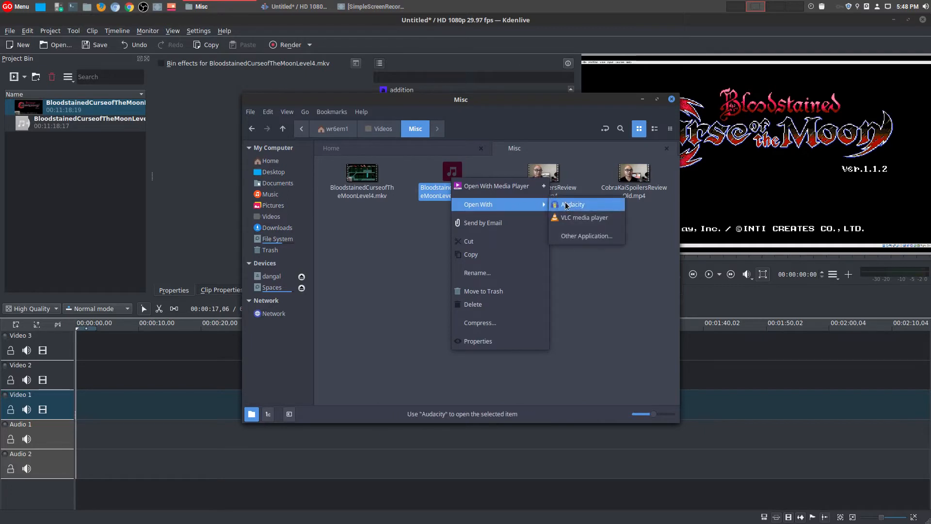
pyautogui.click(572, 204)
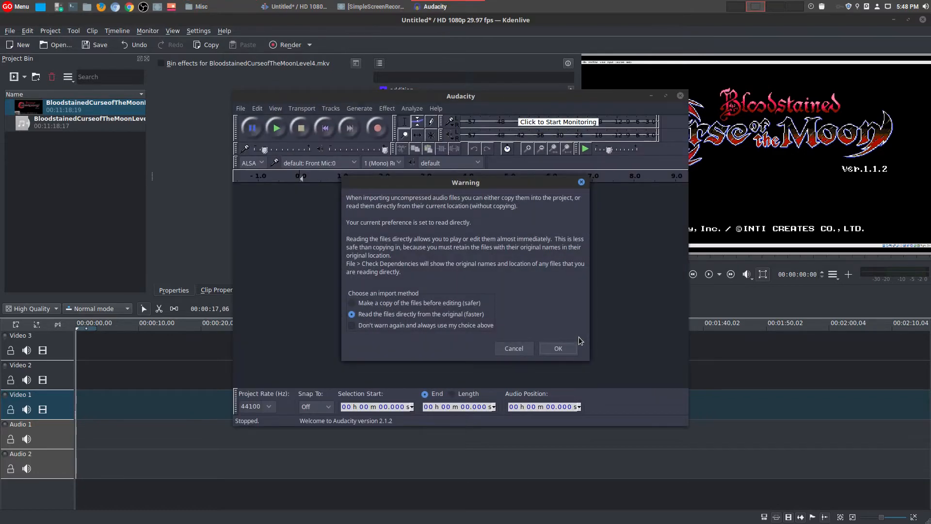
pyautogui.moveTo(436, 326)
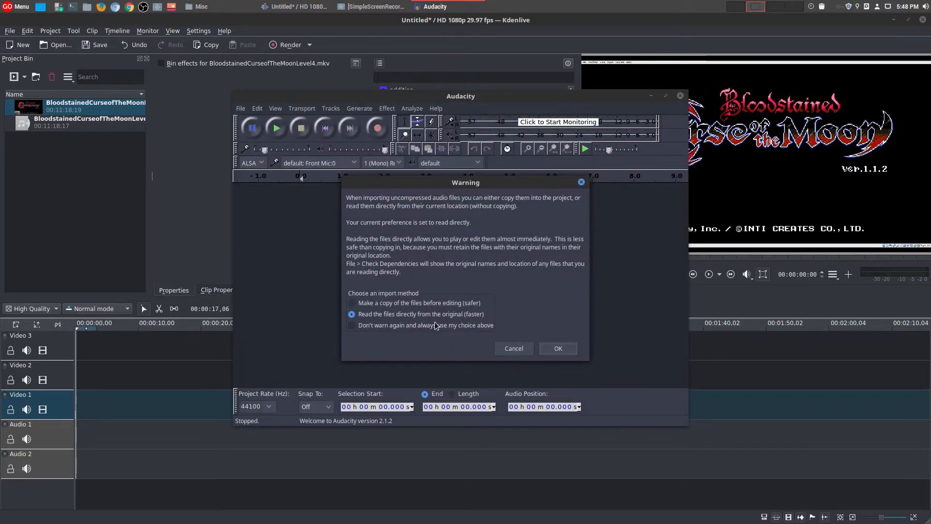
pyautogui.moveTo(452, 324)
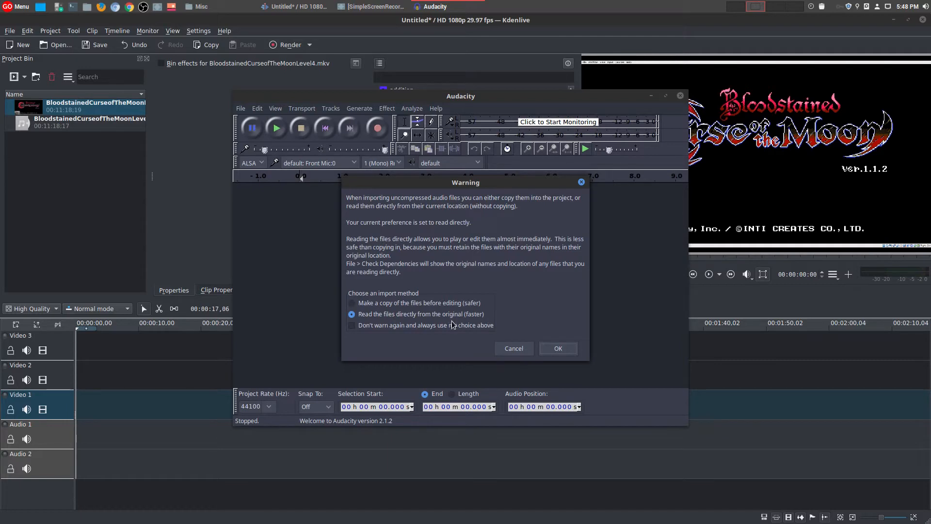
pyautogui.moveTo(454, 306)
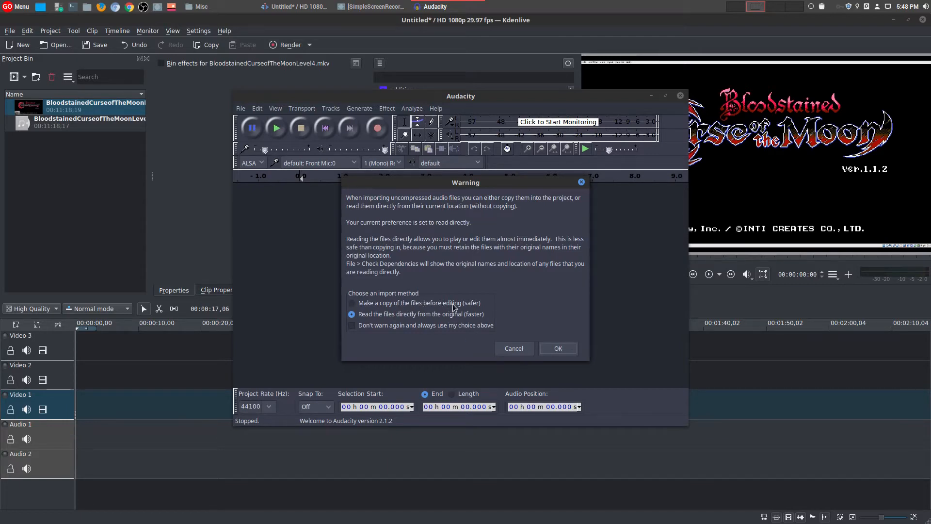
# Step: Import the WAV by reading directly and select its silent first ten seconds
pyautogui.click(557, 349)
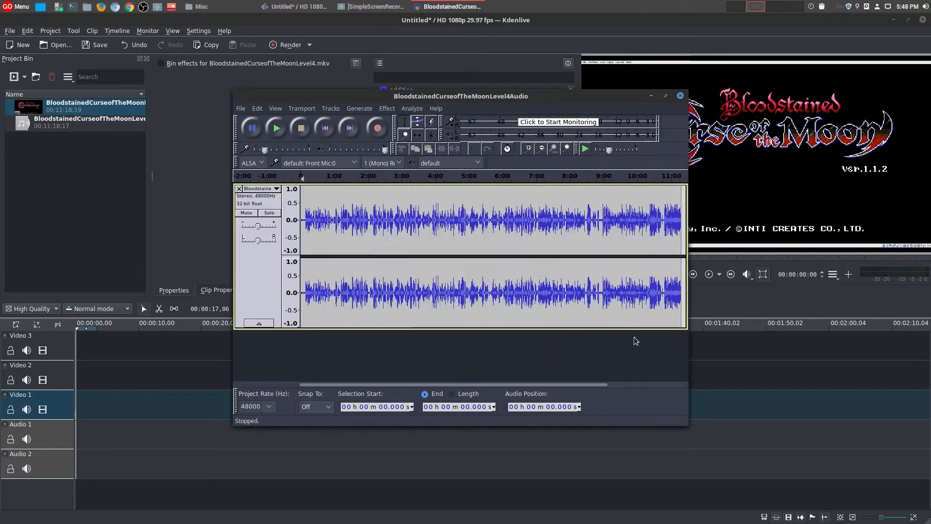
pyautogui.moveTo(498, 339)
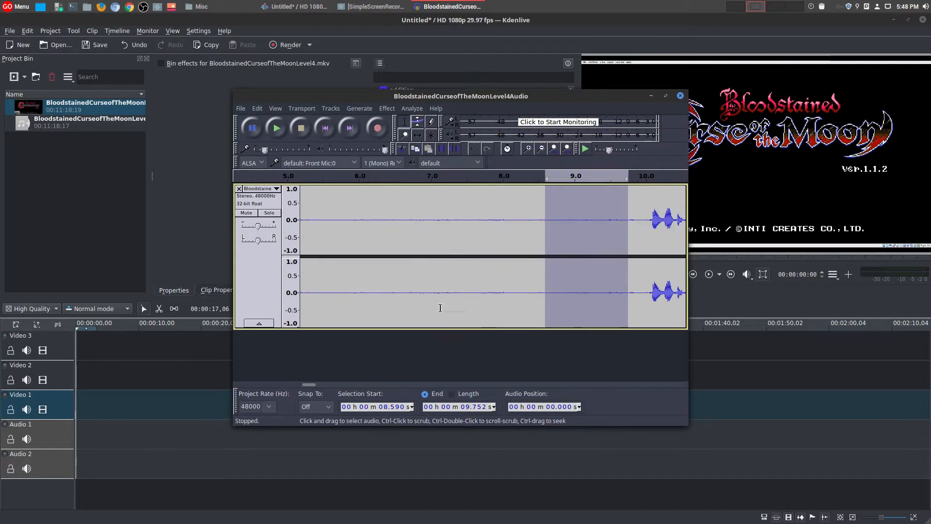
pyautogui.hscroll(-3)
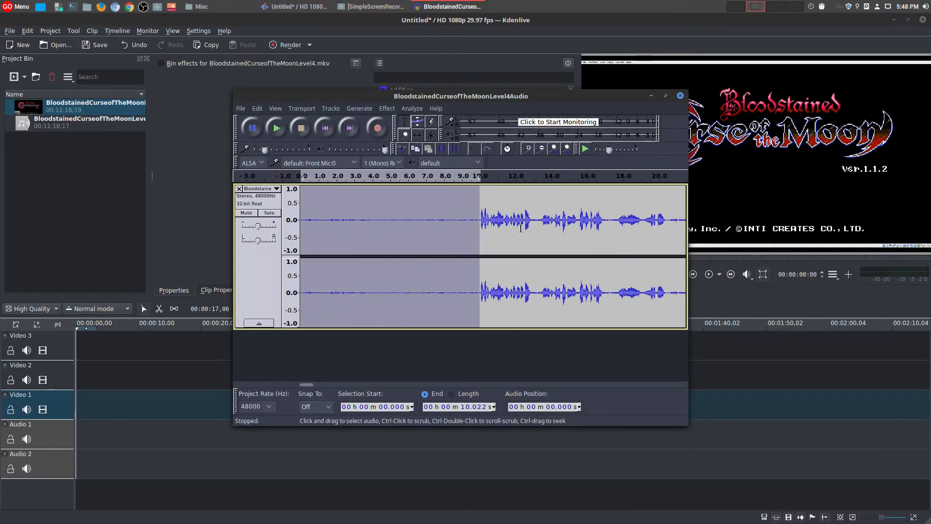
pyautogui.moveTo(456, 227)
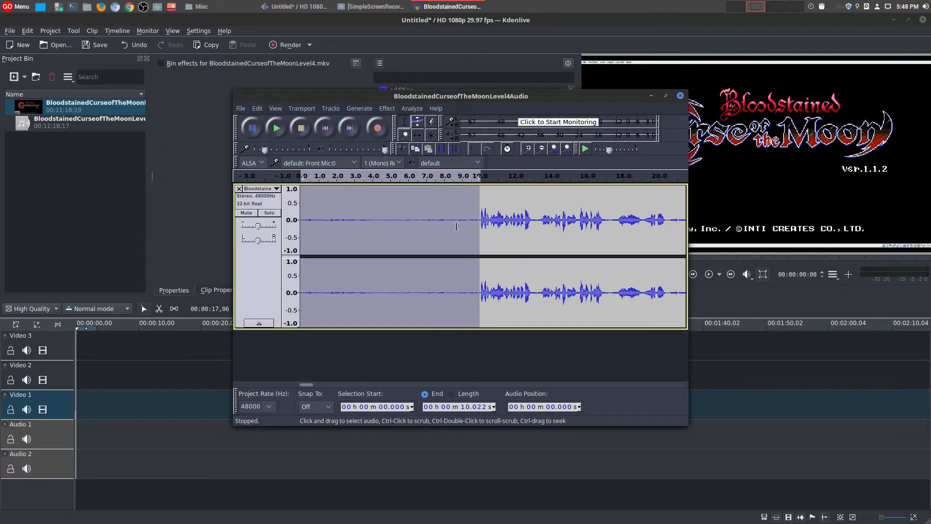
pyautogui.click(386, 108)
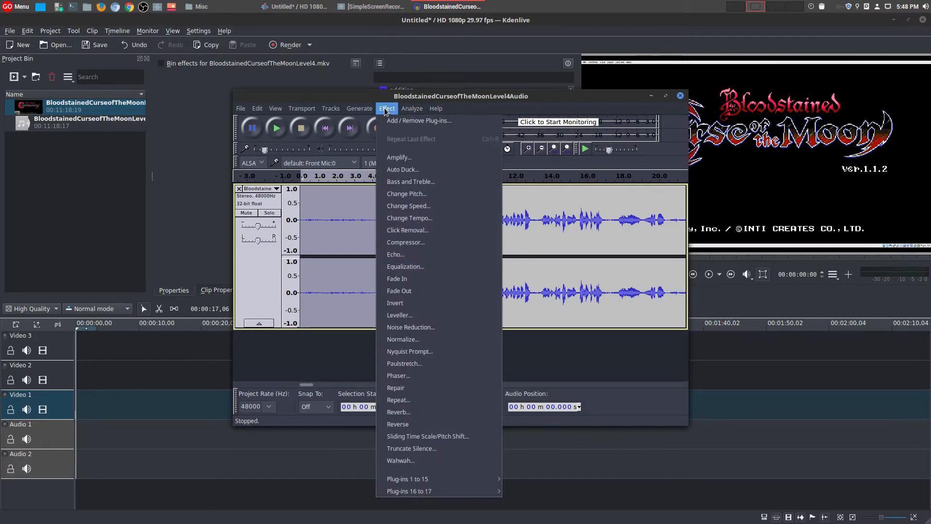
# Step: Take a noise profile from the quiet opening, then apply Noise Reduction to the whole track
pyautogui.click(410, 326)
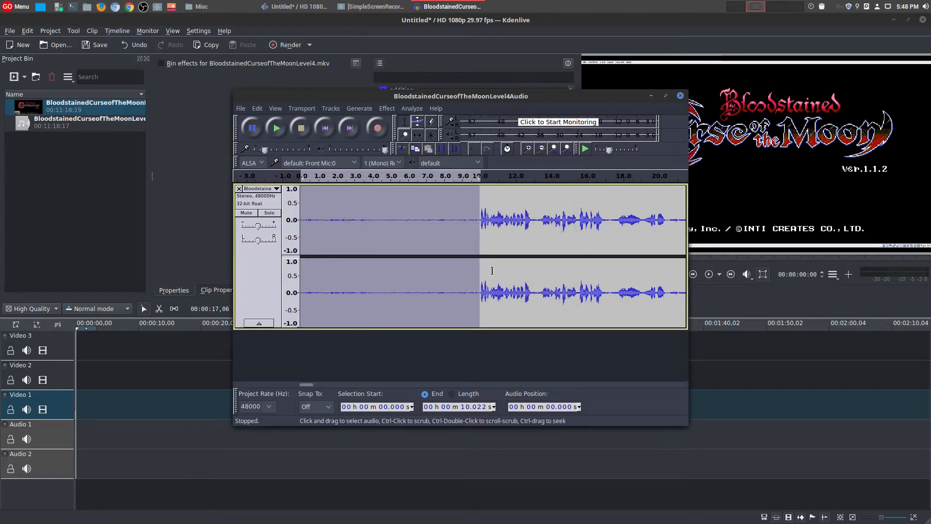
pyautogui.moveTo(471, 223)
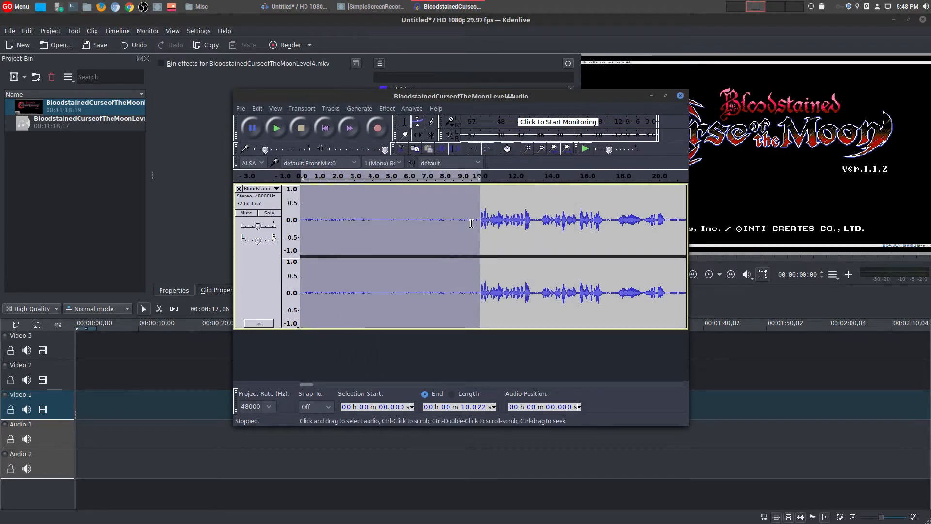
pyautogui.moveTo(432, 227)
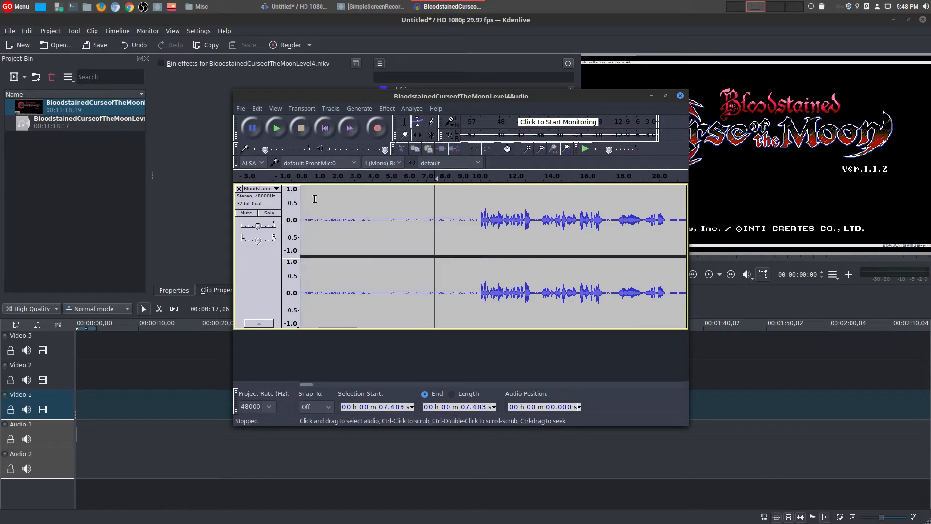
pyautogui.click(257, 108)
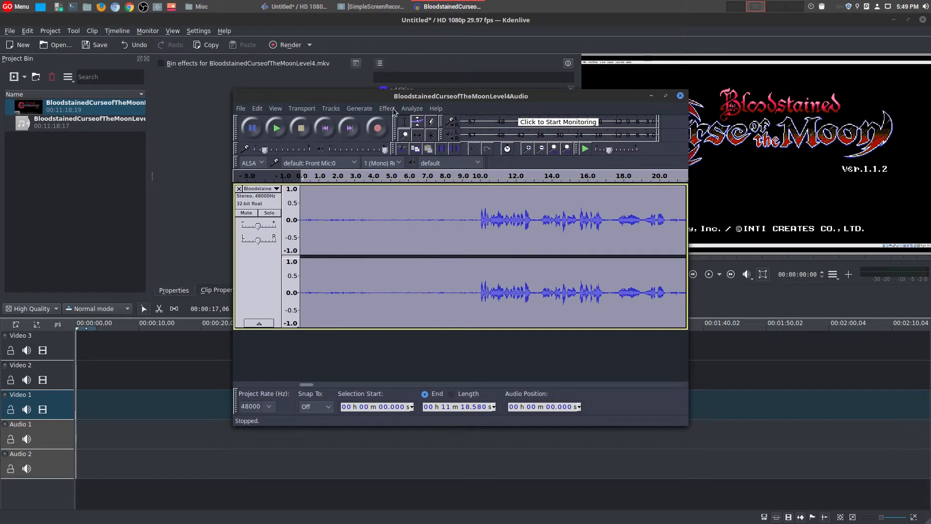
pyautogui.click(387, 108)
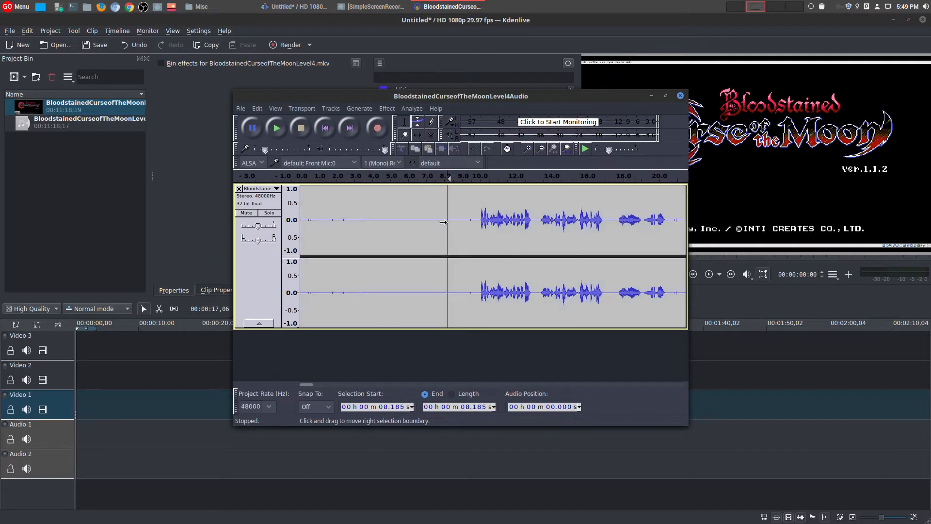
pyautogui.moveTo(455, 218)
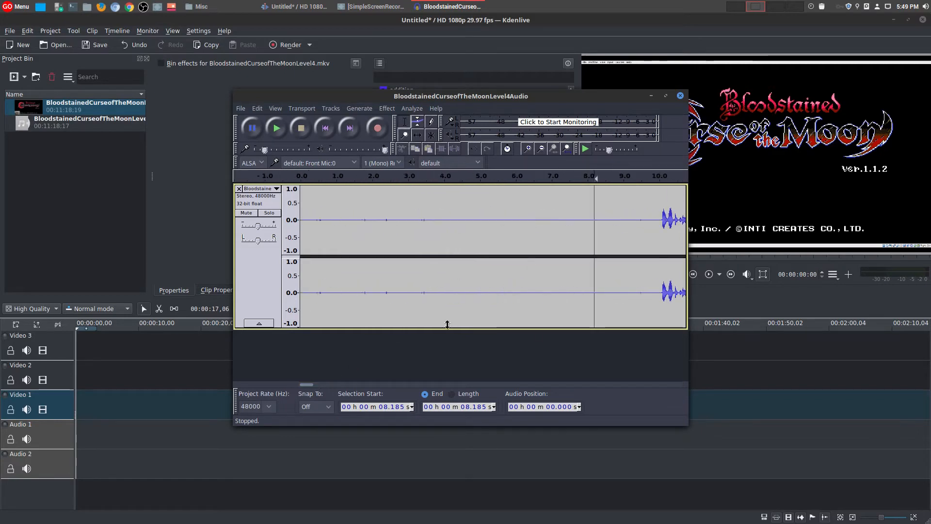
pyautogui.moveTo(250, 128)
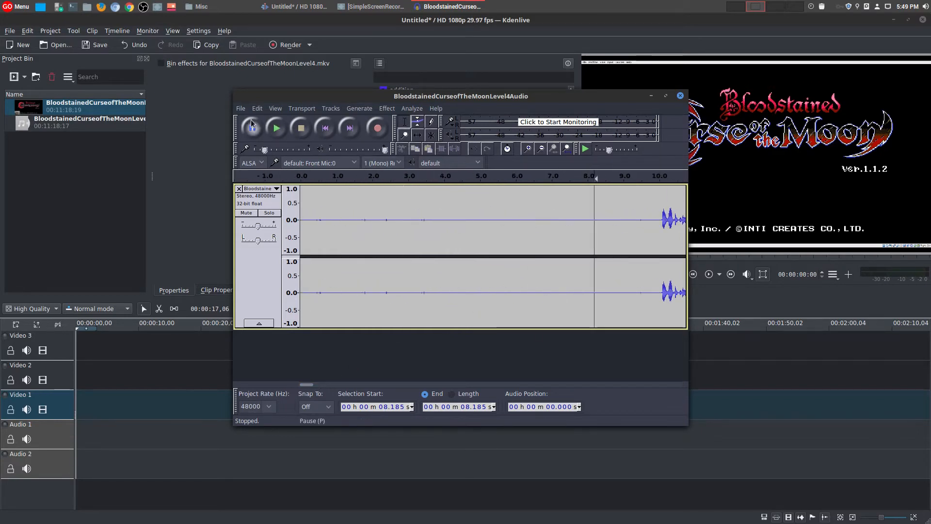
pyautogui.click(241, 108)
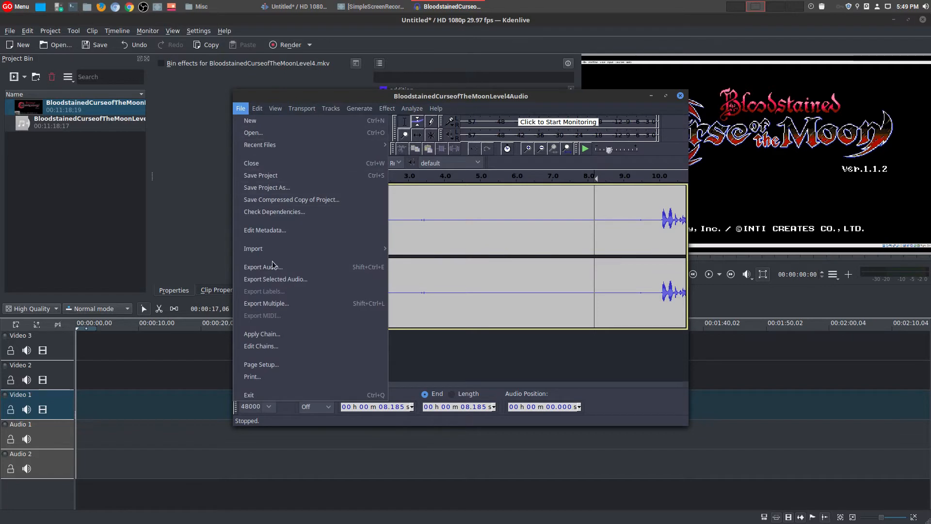
# Step: Export the audio as MP3 'BloodstainedCurseofTheMoonLevel4AudioClean' into the Misc folder
pyautogui.click(262, 267)
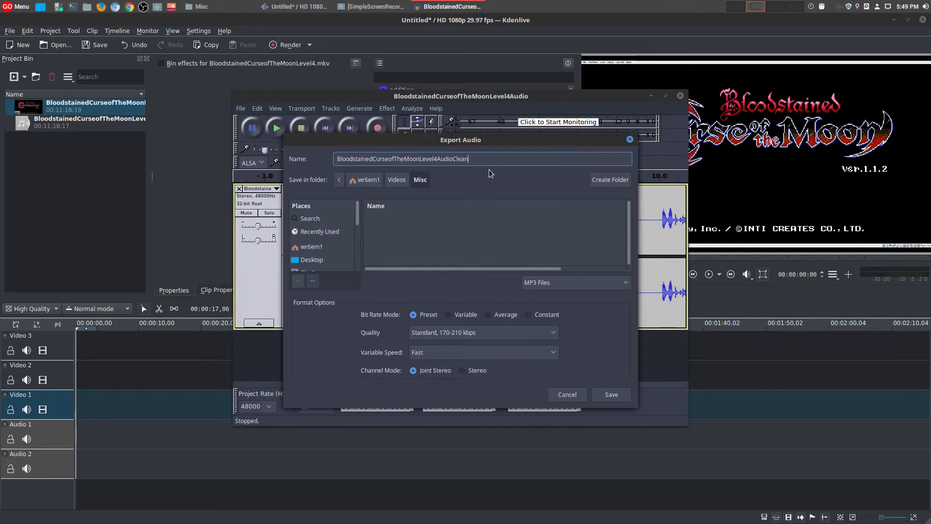
pyautogui.moveTo(558, 282)
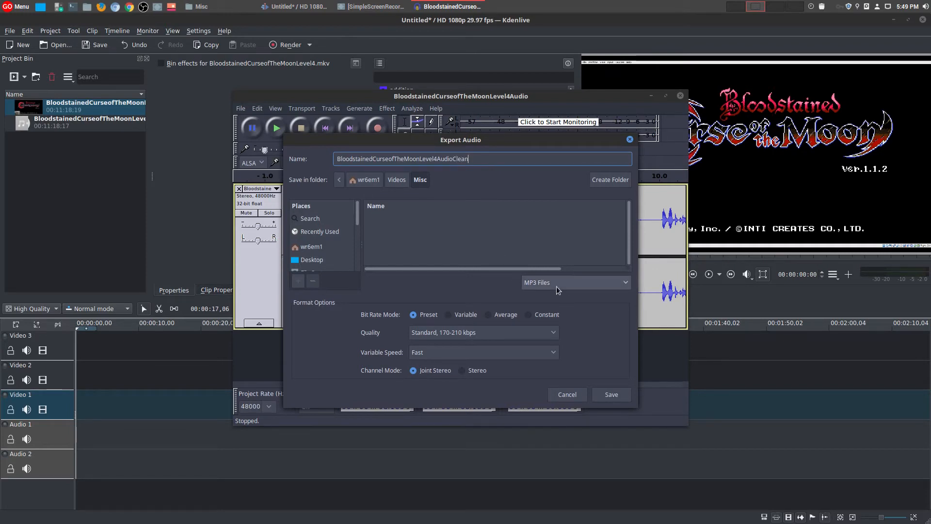
pyautogui.click(611, 395)
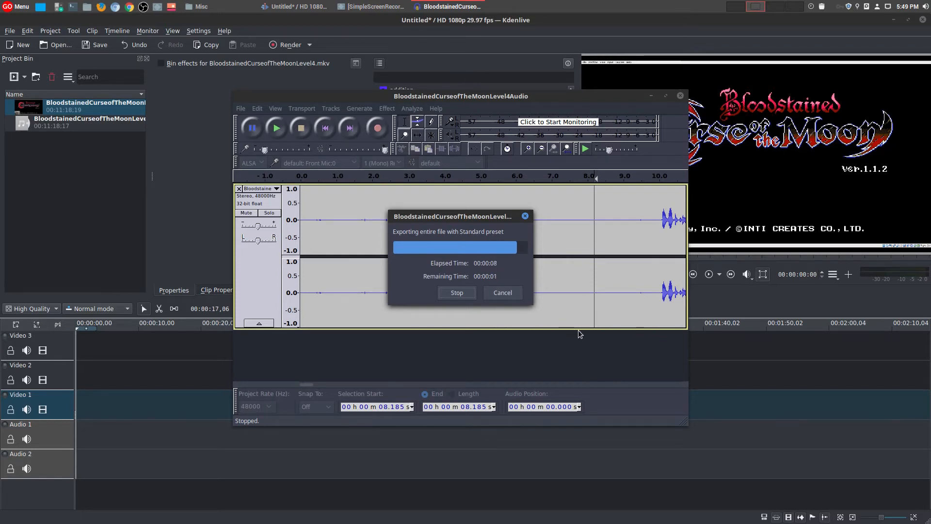
# Step: Confirm BloodstainedCurseoftheMoonLevel4AudioClean.mp3 is in Misc beside the original WAV
pyautogui.click(201, 6)
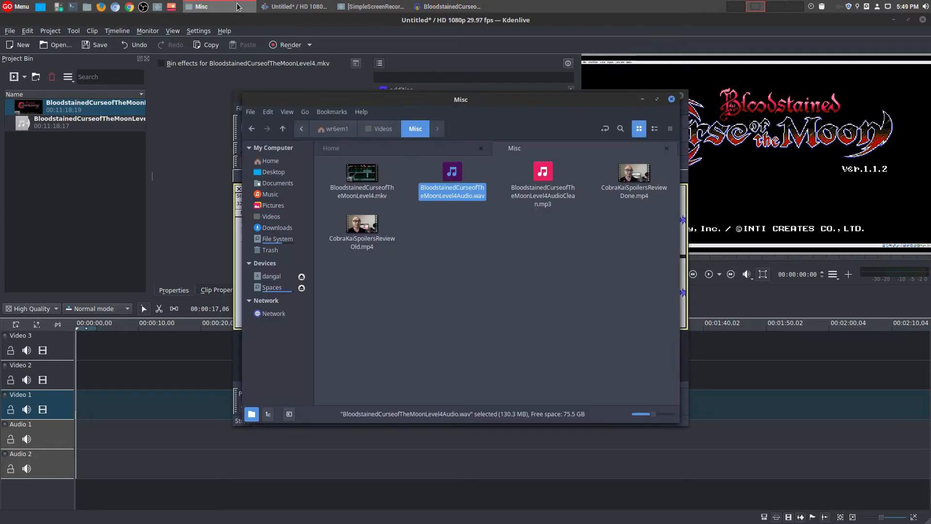
pyautogui.click(542, 184)
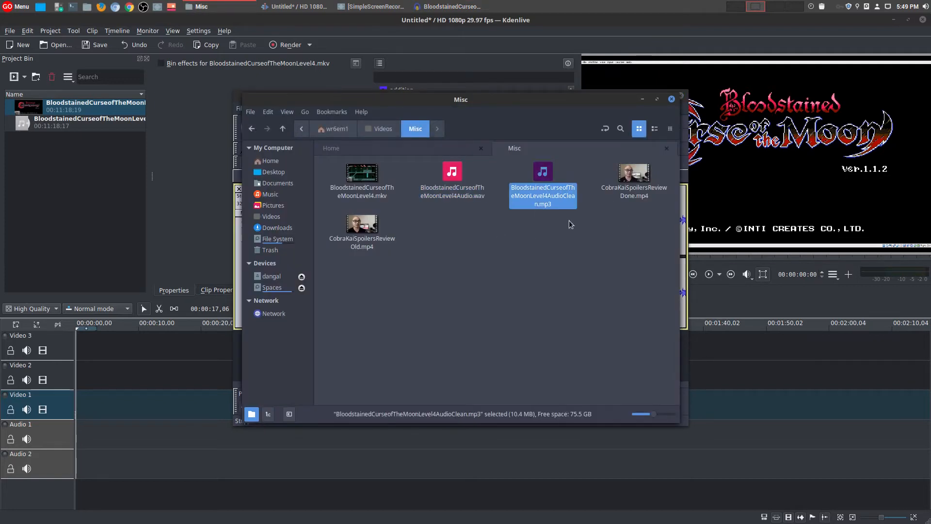
pyautogui.moveTo(456, 128)
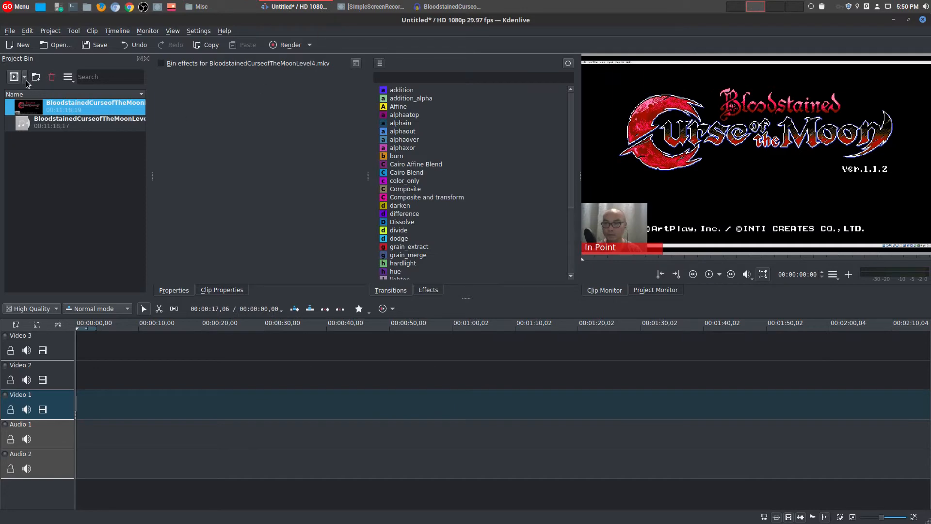
# Step: Add the cleaned MP3 below the game recording on the timeline and set the game clip to Video Only
pyautogui.click(14, 77)
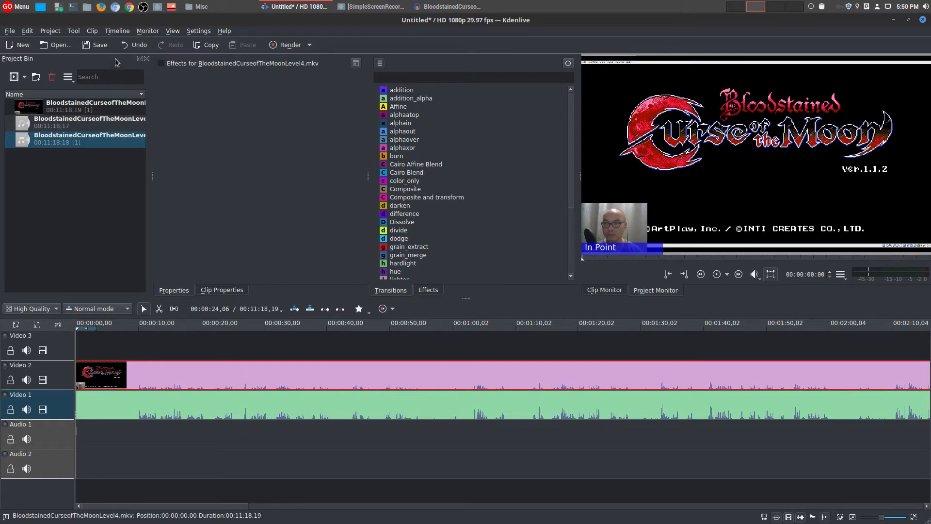
pyautogui.click(91, 30)
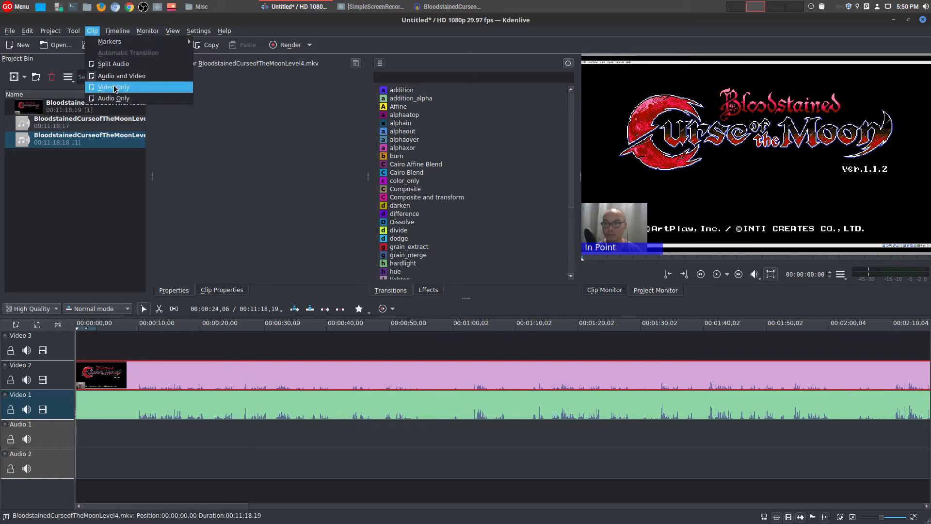
pyautogui.click(113, 87)
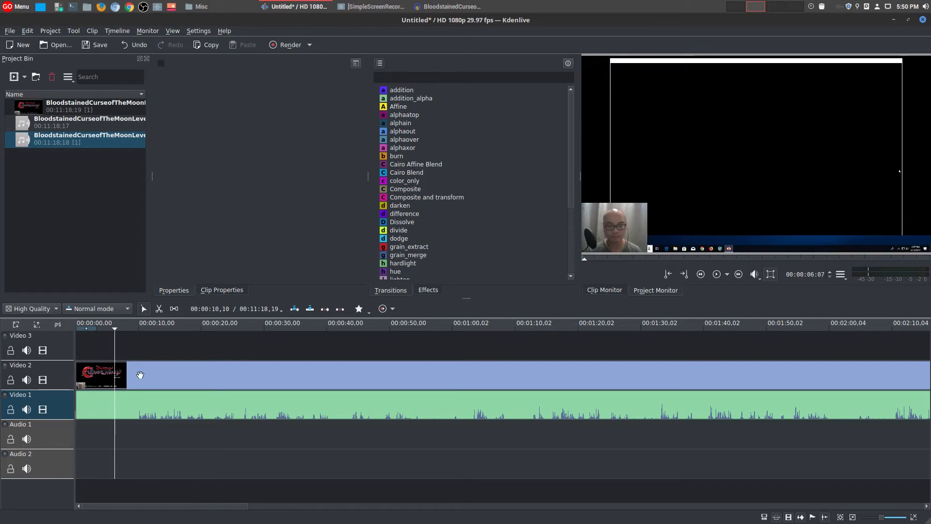